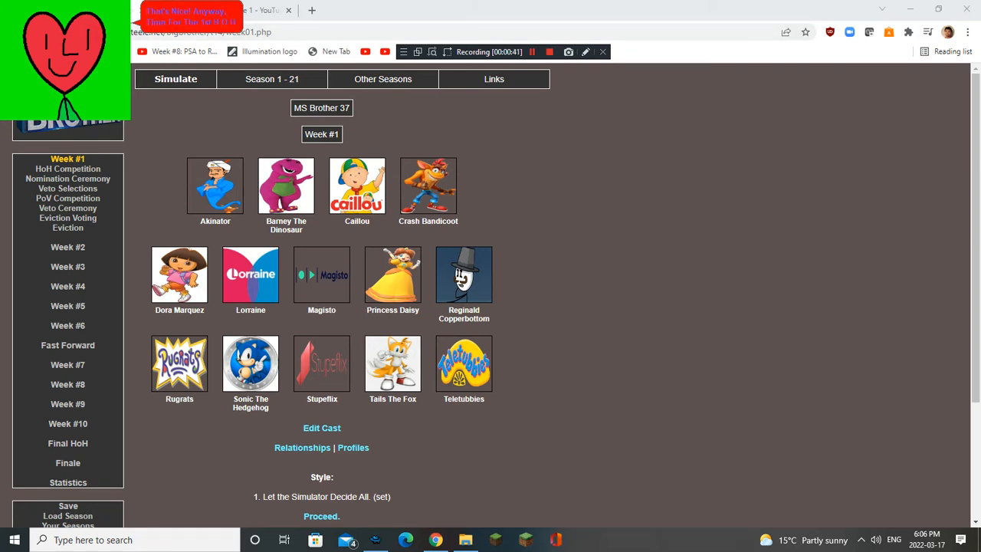
# - Play through week 1's HoH, vetoes and eviction, evicting Stupeflix 6-5, and reach week 2
pyautogui.click(321, 516)
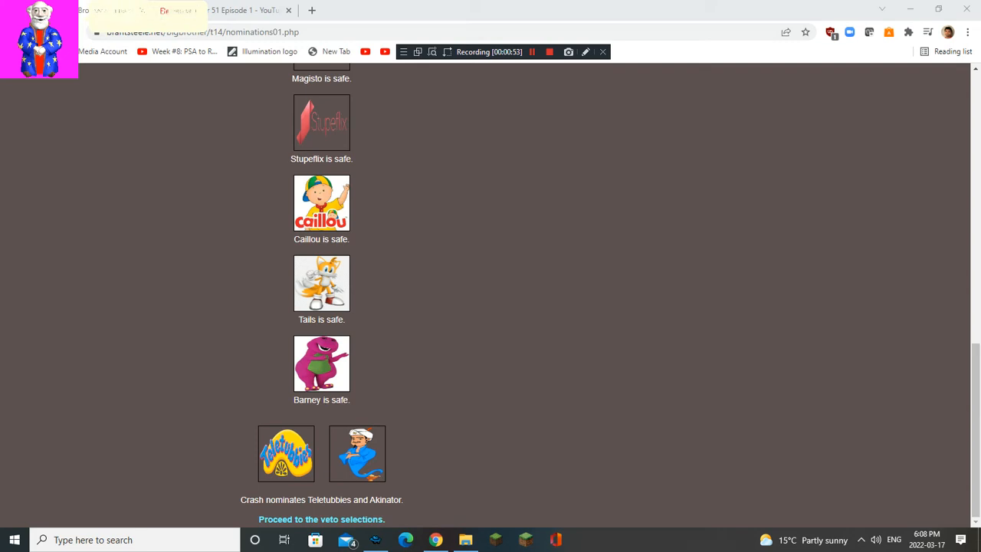
pyautogui.click(321, 518)
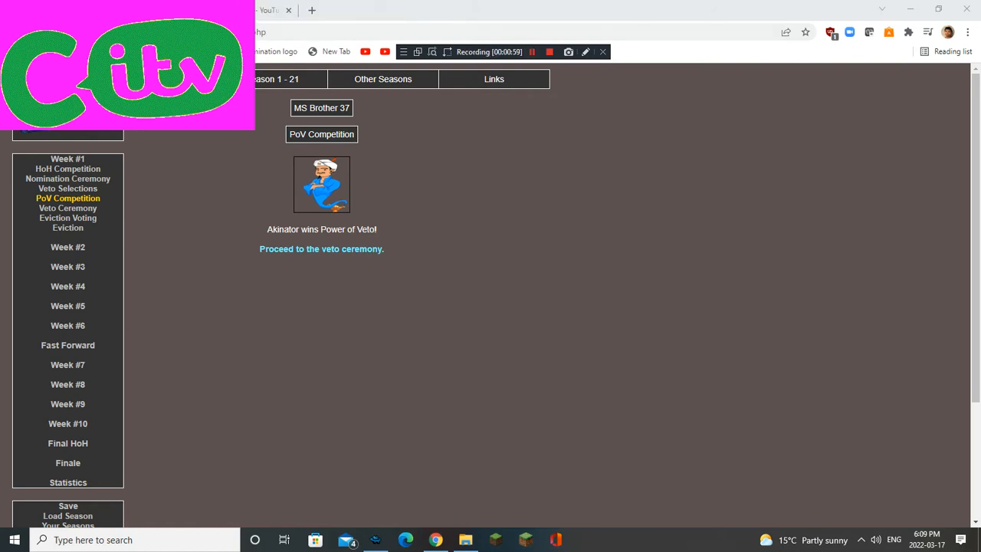
pyautogui.click(321, 248)
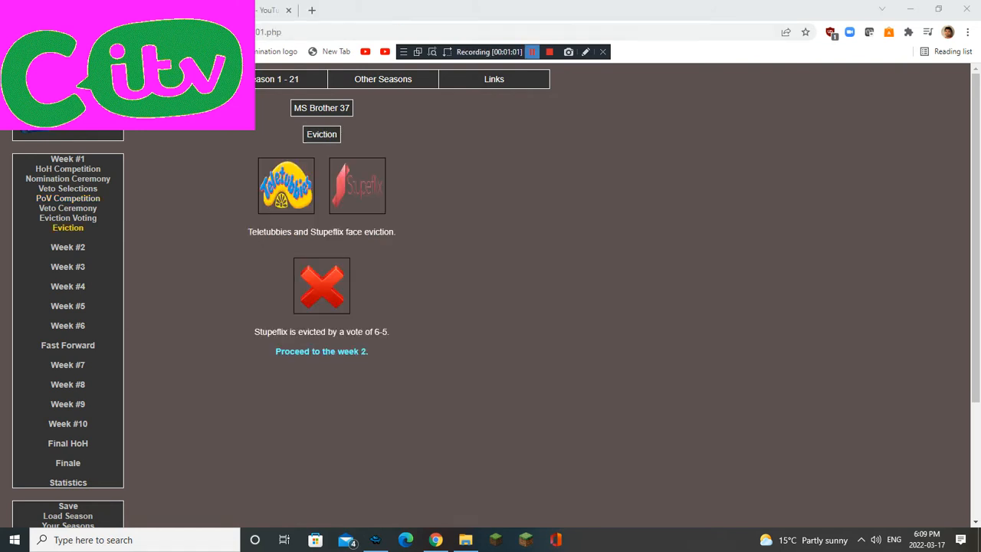
pyautogui.click(321, 351)
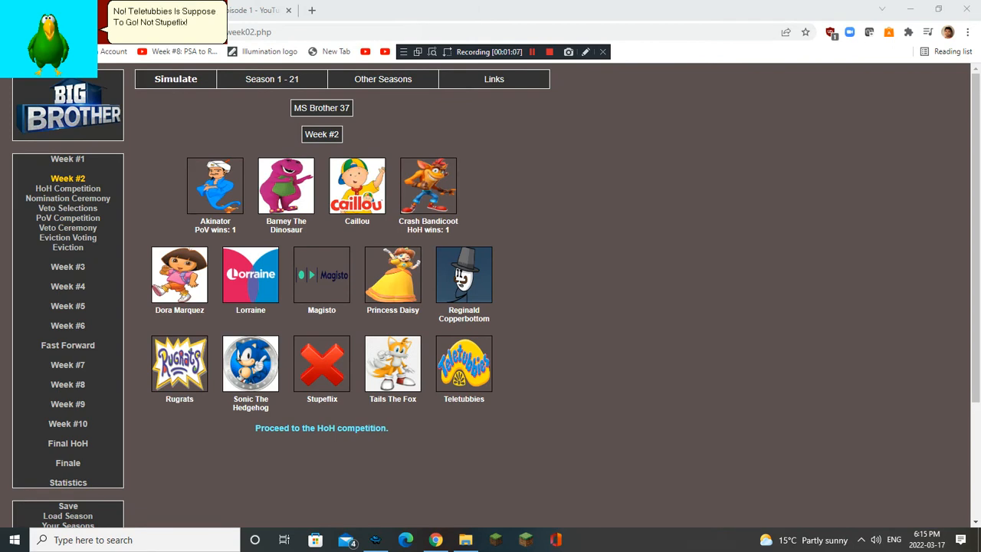
# - Advance through week 2's HoH, nominations, veto and eviction, evicting Crash 6-4, into week 3
pyautogui.click(535, 52)
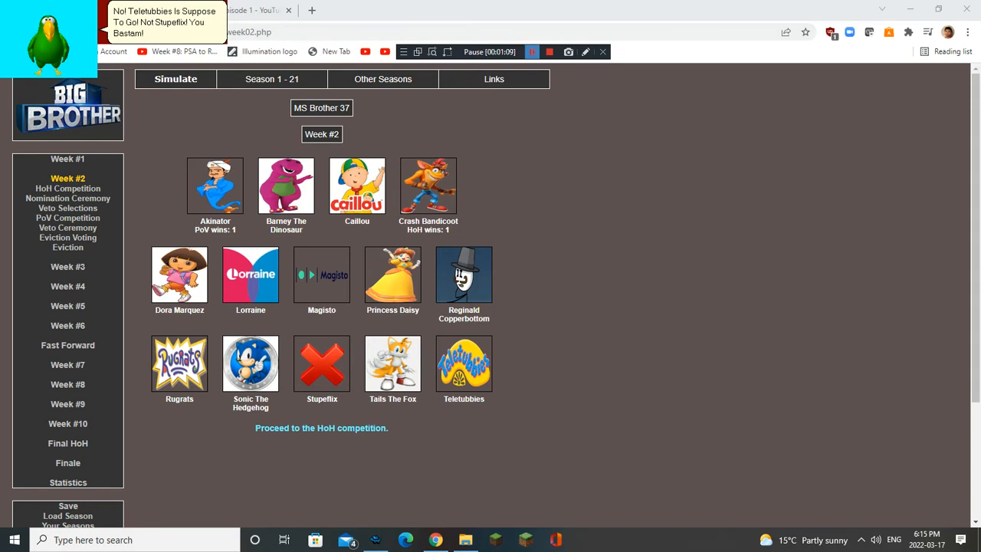
pyautogui.click(321, 428)
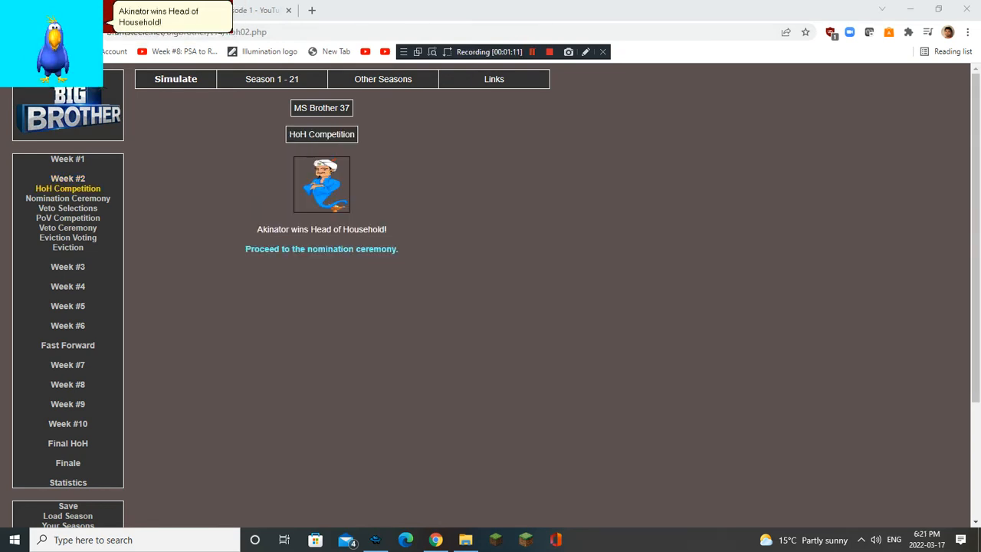
pyautogui.click(531, 52)
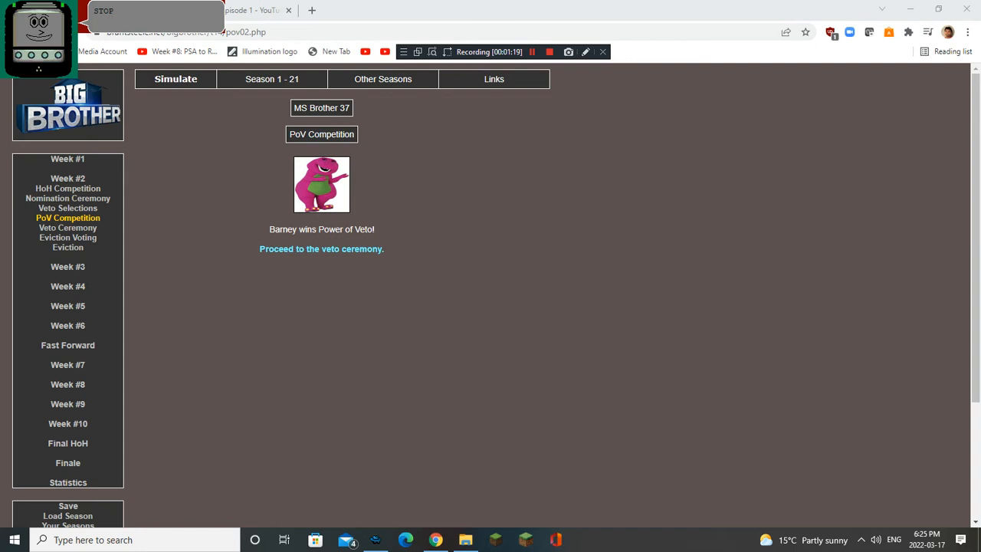
pyautogui.click(532, 52)
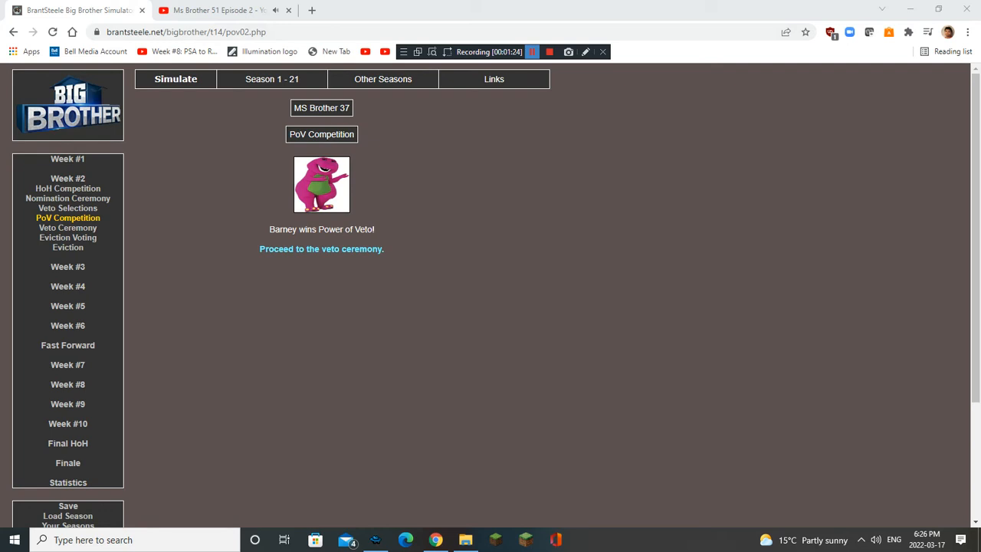
pyautogui.click(321, 248)
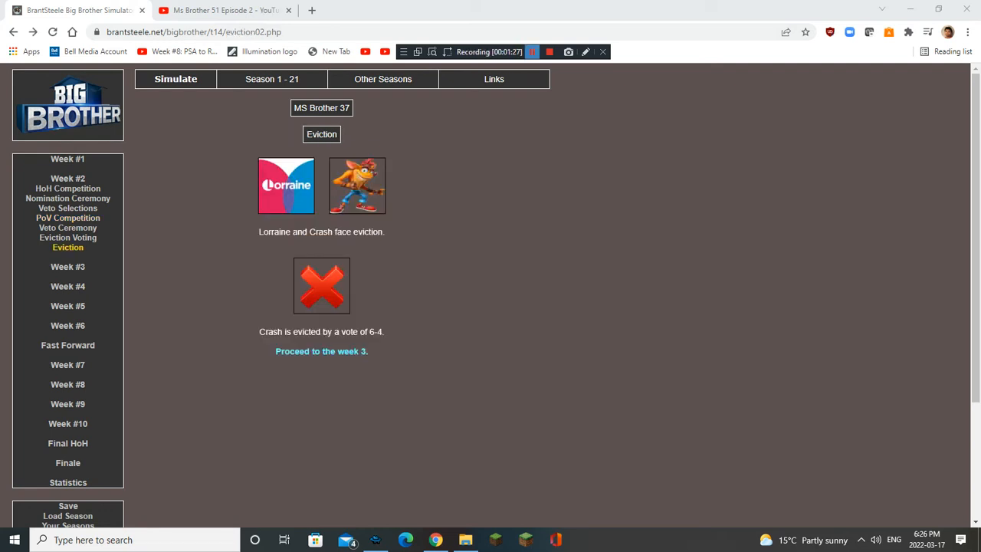
pyautogui.click(321, 351)
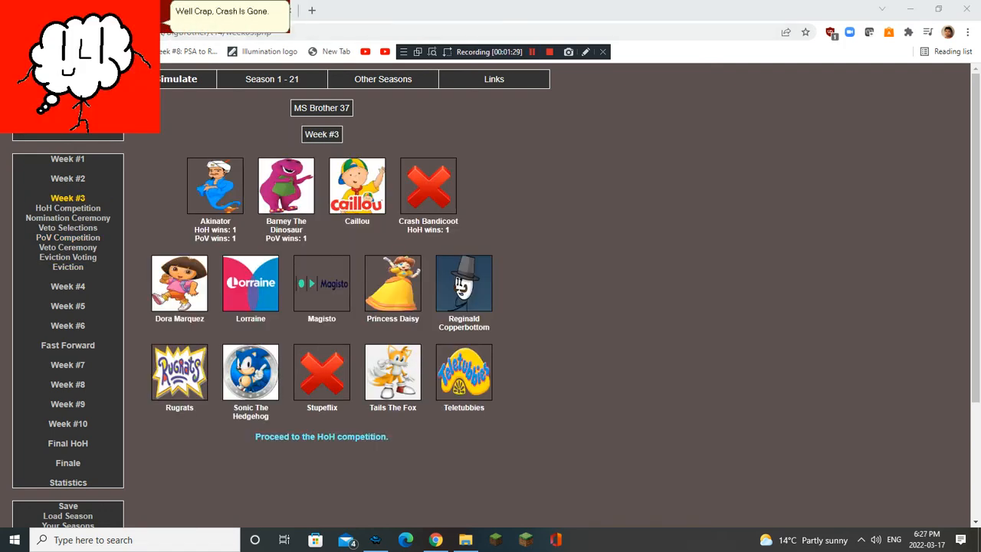
# - Advance week 3's HoH, nominations, veto and eviction, evicting Teletubbies 6-3, into week 4
pyautogui.click(321, 436)
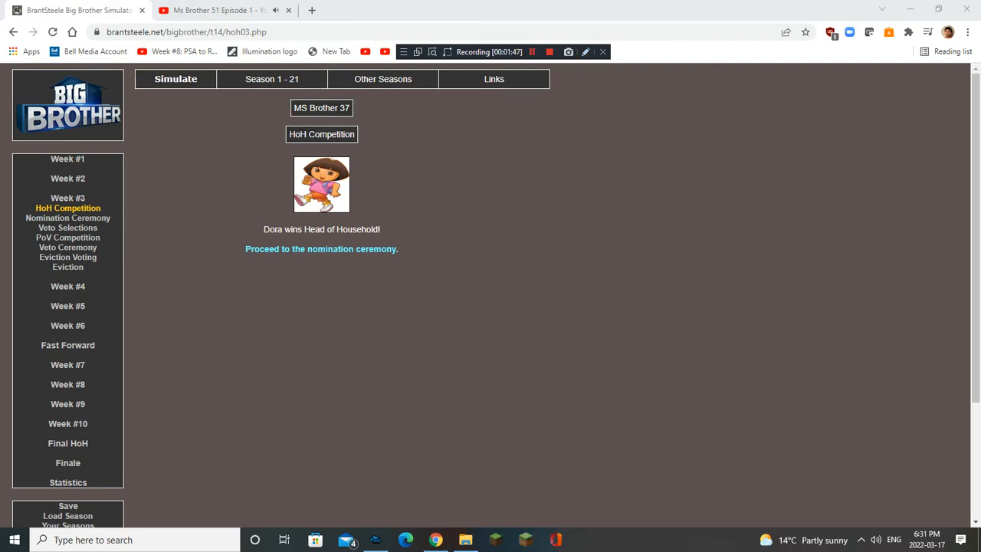
pyautogui.click(321, 249)
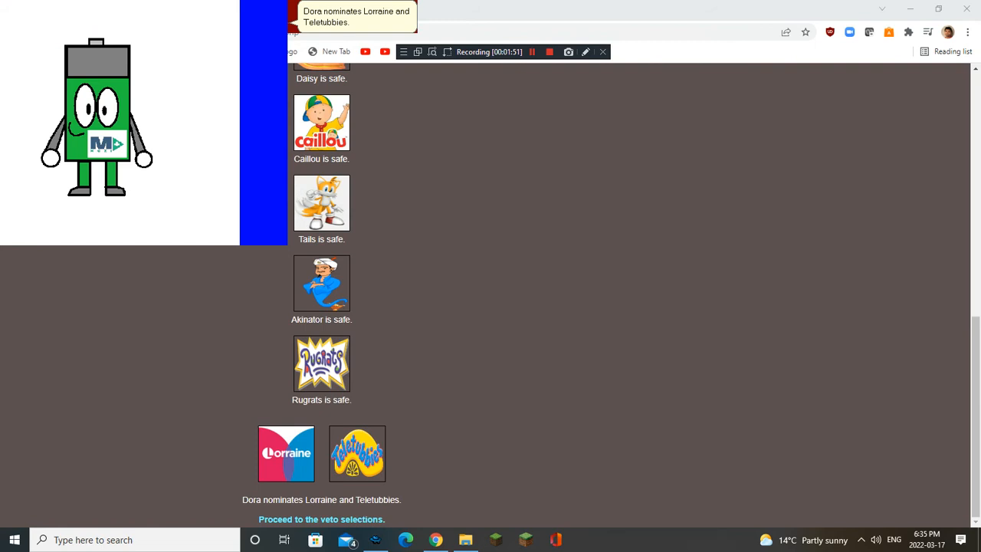
pyautogui.click(538, 51)
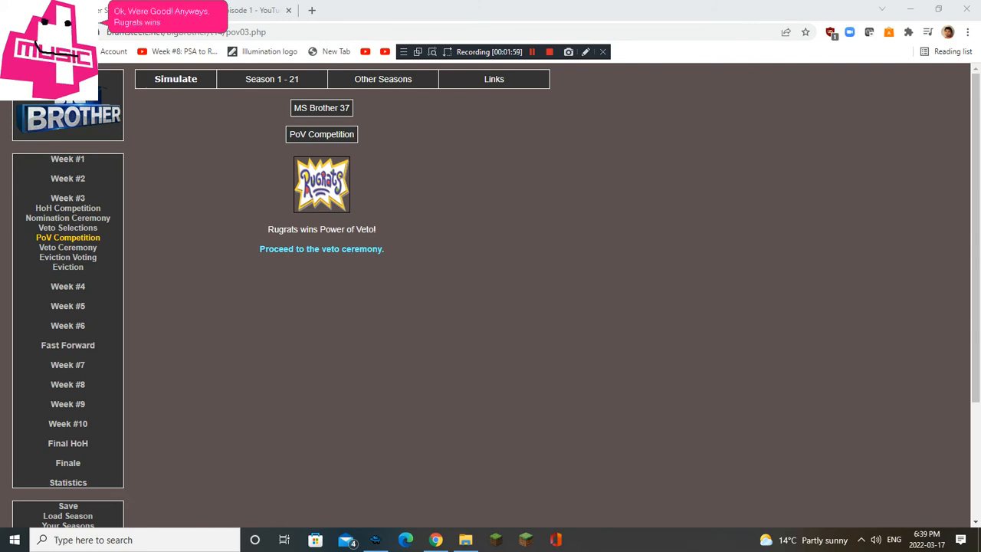
pyautogui.click(321, 248)
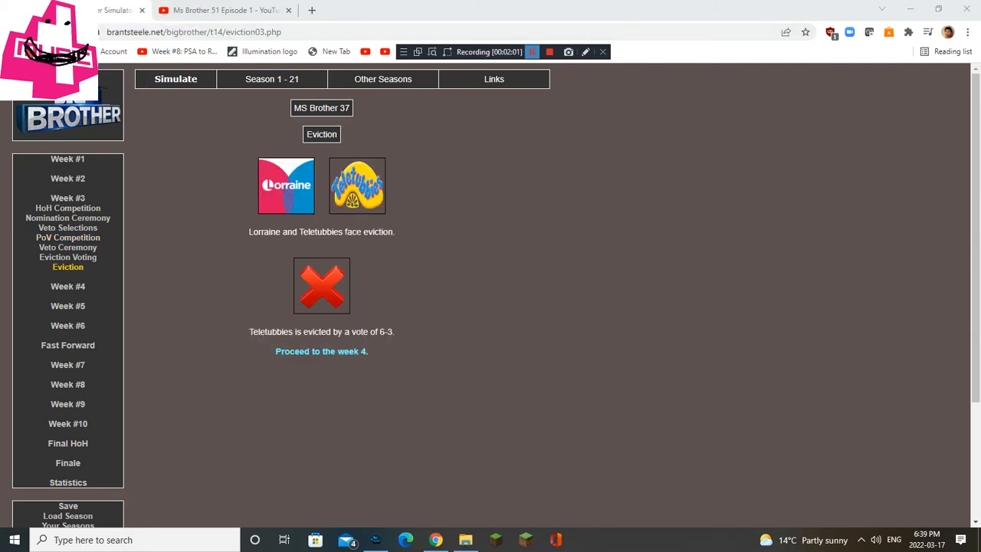
pyautogui.click(321, 351)
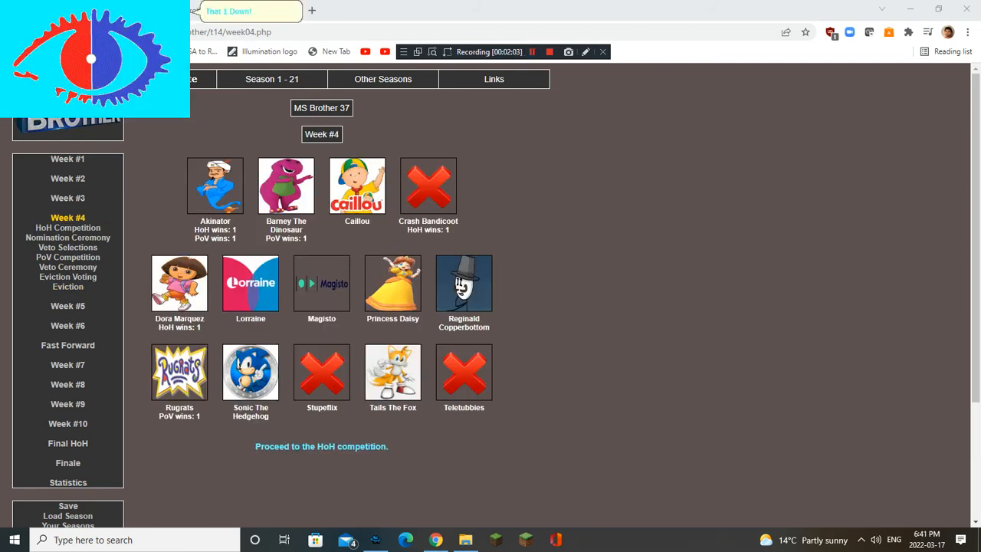
# - Play out week 4, with Magisto breaking a 4-4 tie to evict Reginald, reaching week 5
pyautogui.click(321, 446)
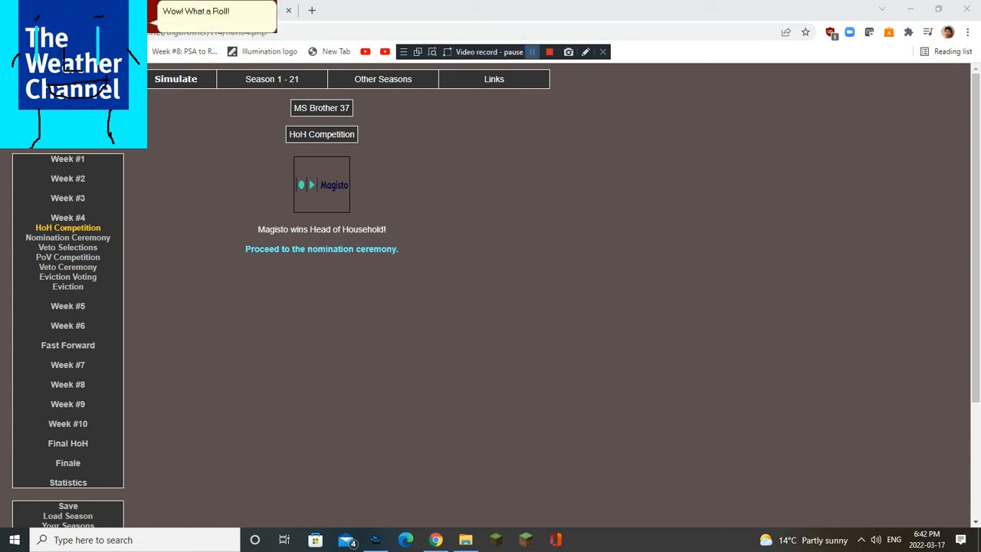
pyautogui.click(321, 248)
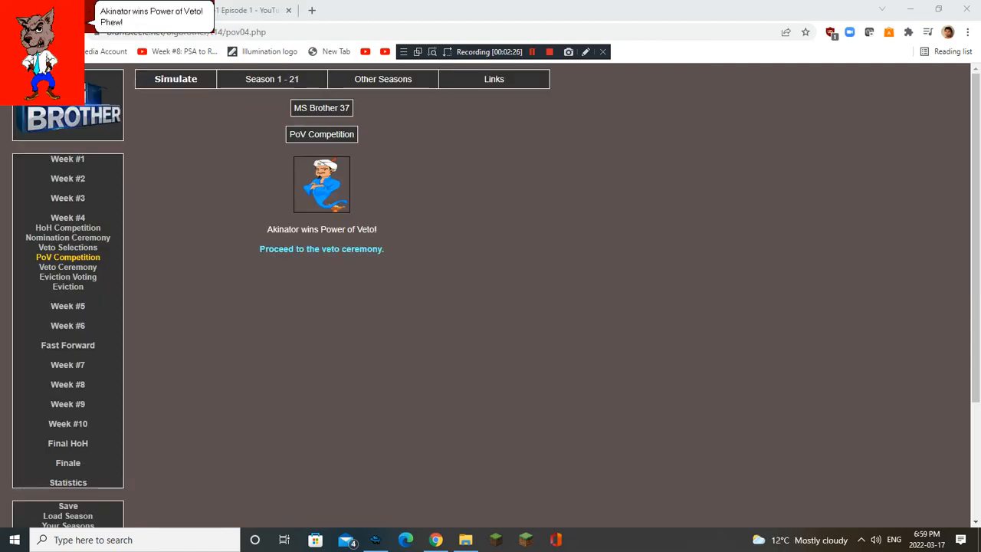
pyautogui.click(321, 248)
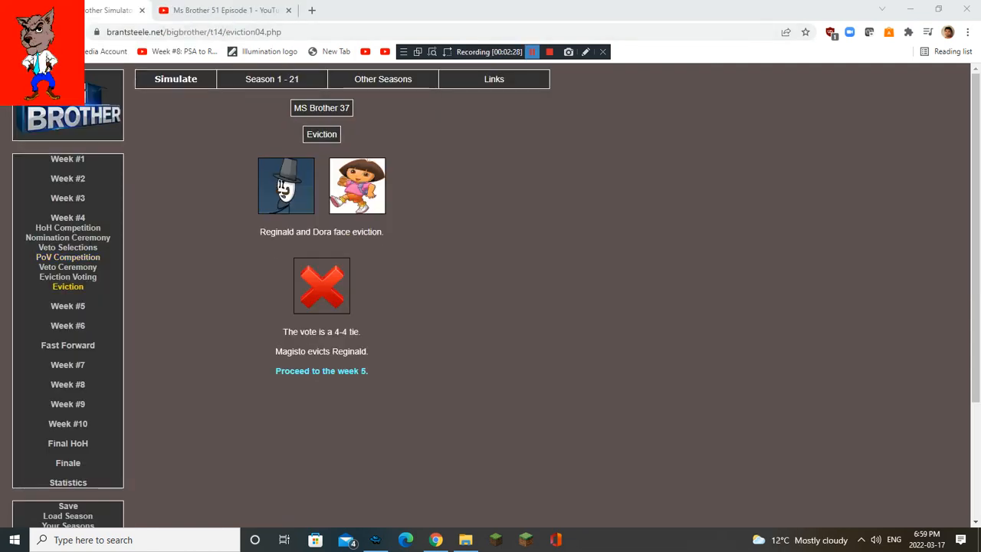
pyautogui.click(321, 371)
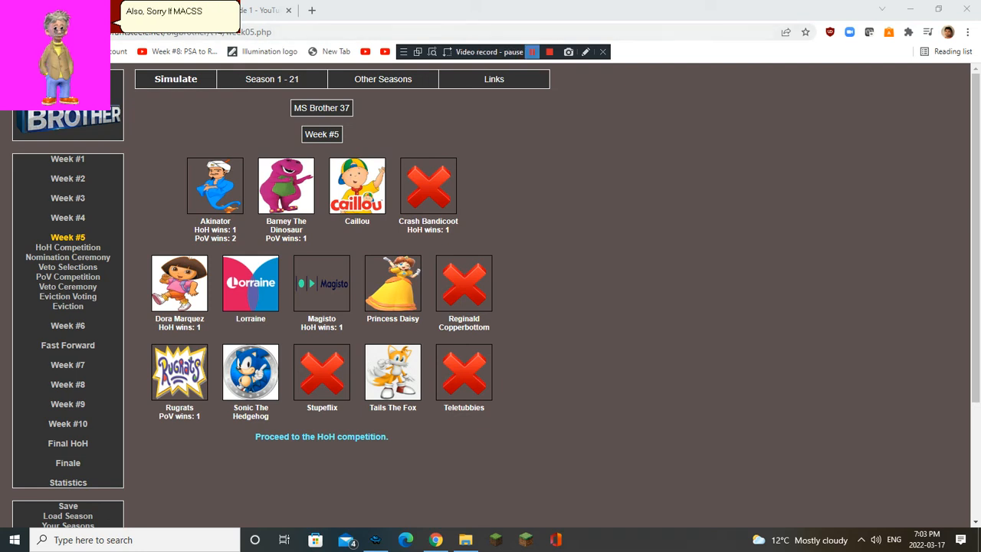
pyautogui.click(547, 51)
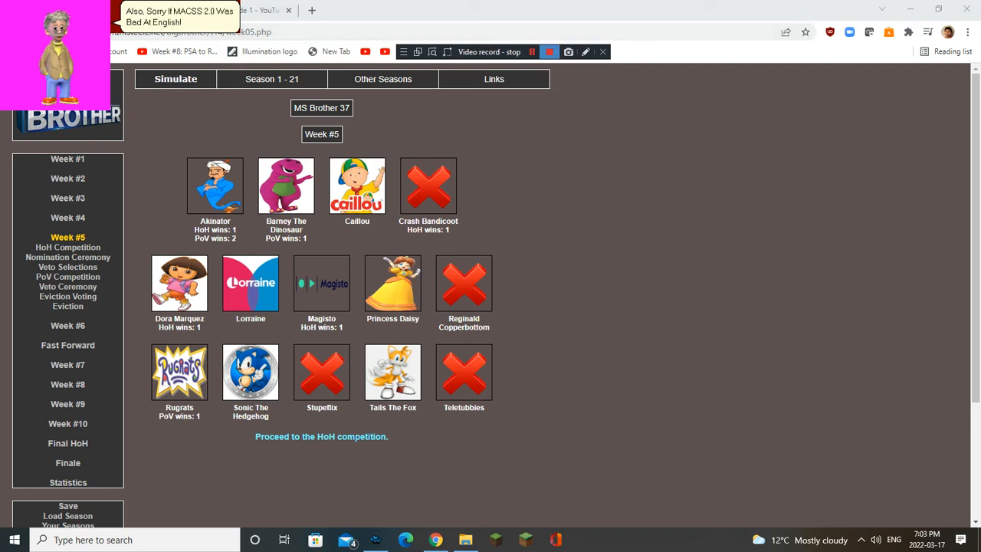